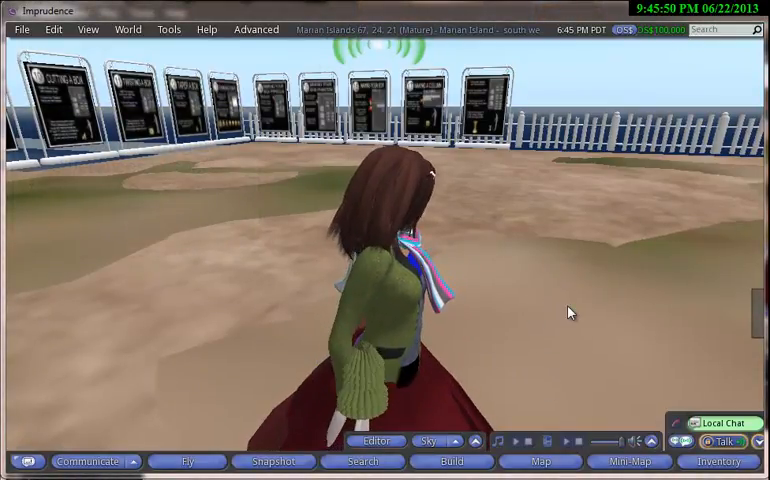
Step: Rez a new plain box on the ground beside the avatar via the ground's Build action
right_click(570, 312)
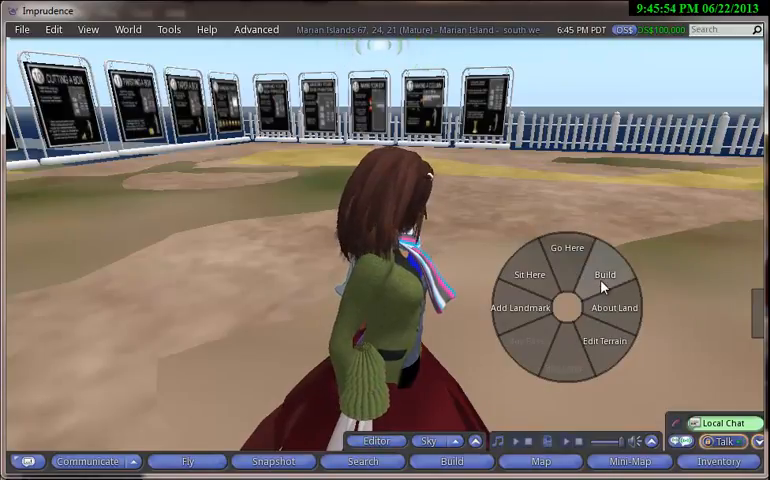
left_click(604, 272)
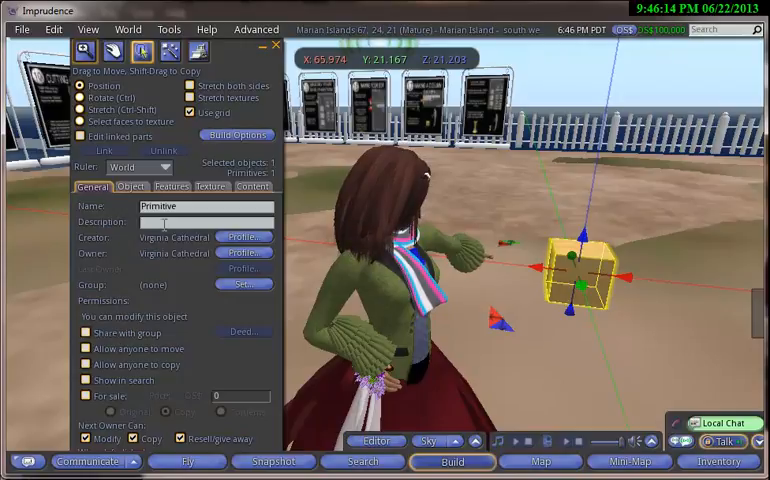
Step: Review the box's Texture and Content settings, then leave the box deselected
left_click(210, 188)
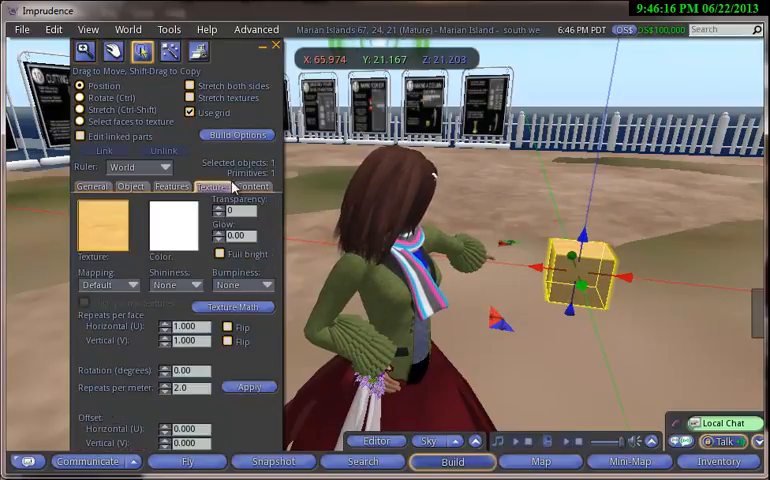
left_click(254, 188)
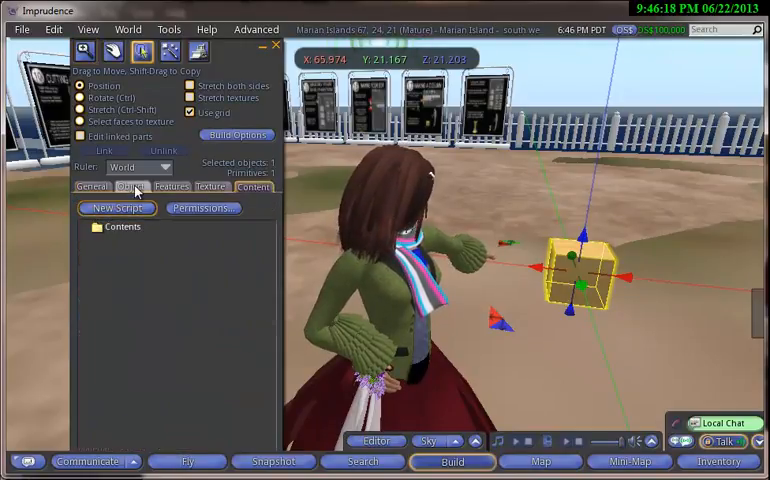
left_click(132, 188)
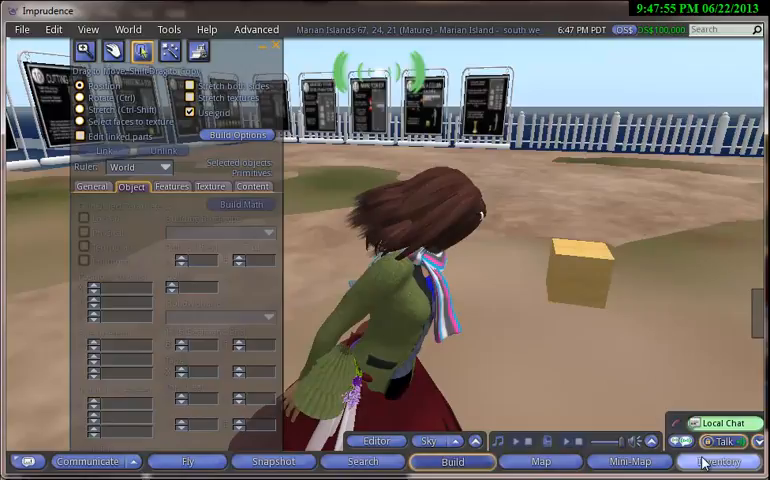
Step: Browse the inventory's Textures folder, then close the build editor
left_click(716, 460)
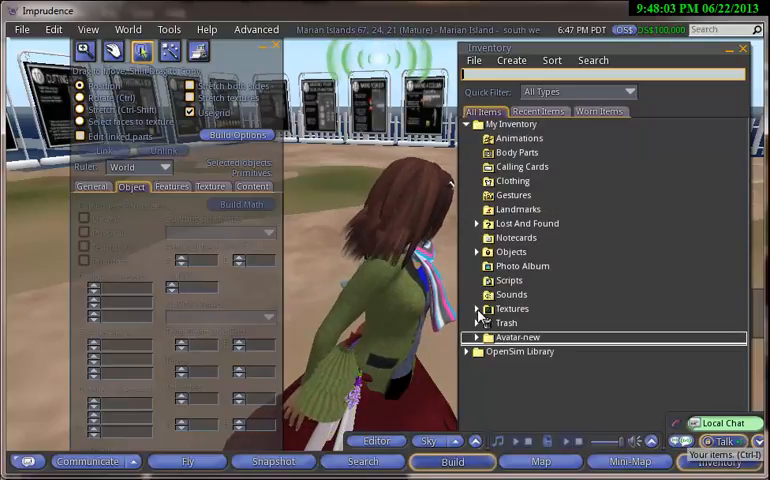
left_click(484, 308)
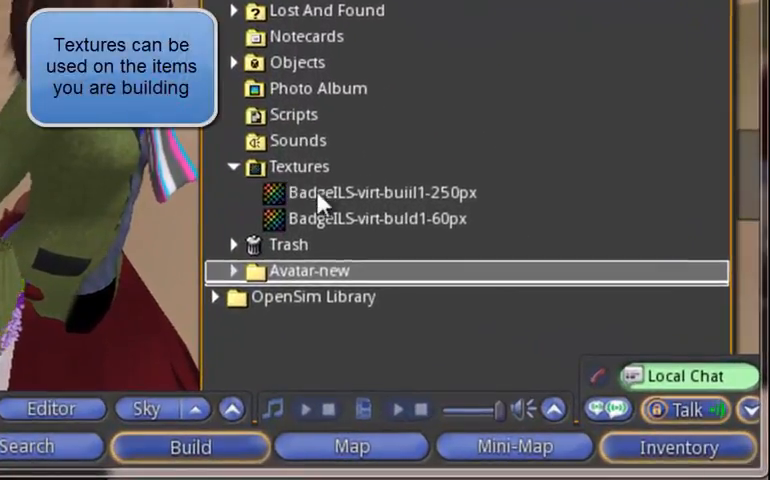
mouse_move(324, 220)
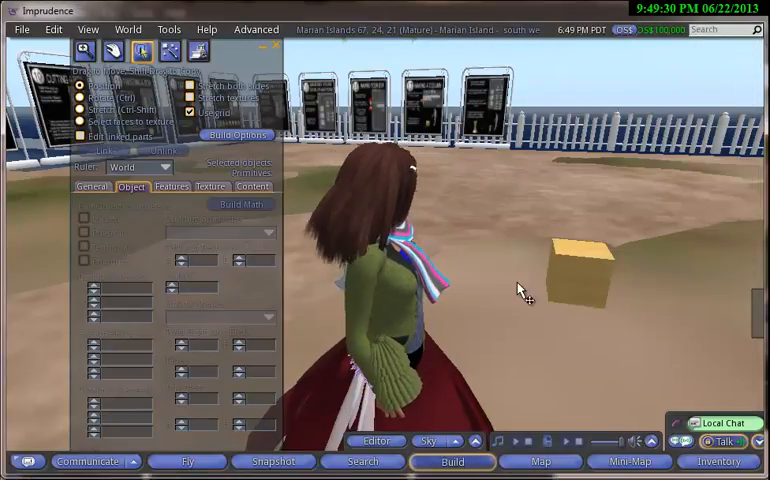
left_click(576, 264)
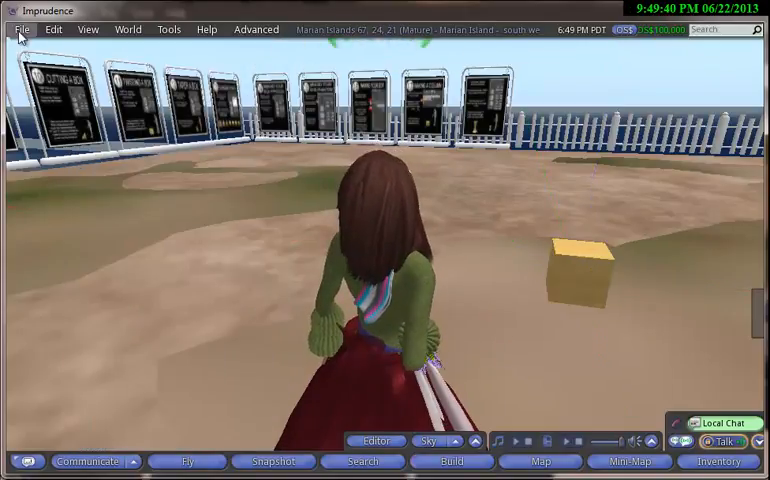
Step: Start a free image upload from the File menu, bringing up the Desktop file picker
left_click(22, 28)
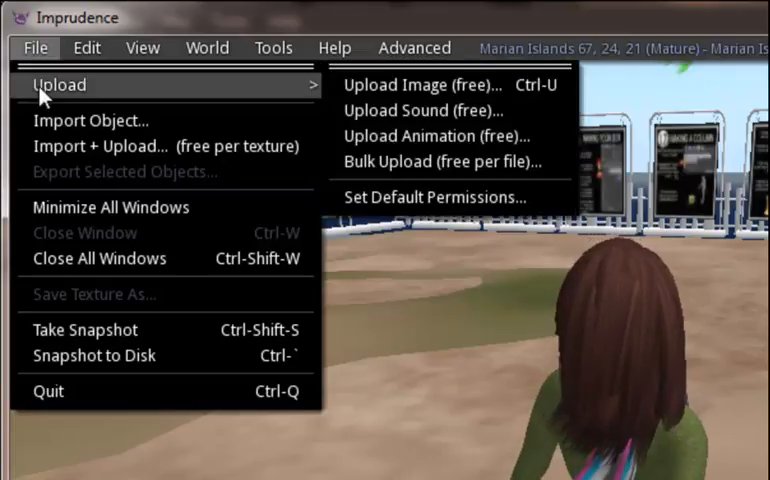
mouse_move(180, 92)
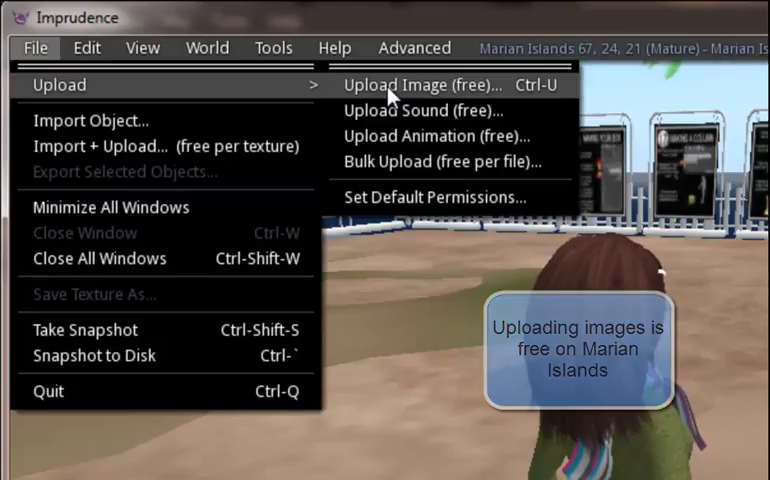
left_click(430, 84)
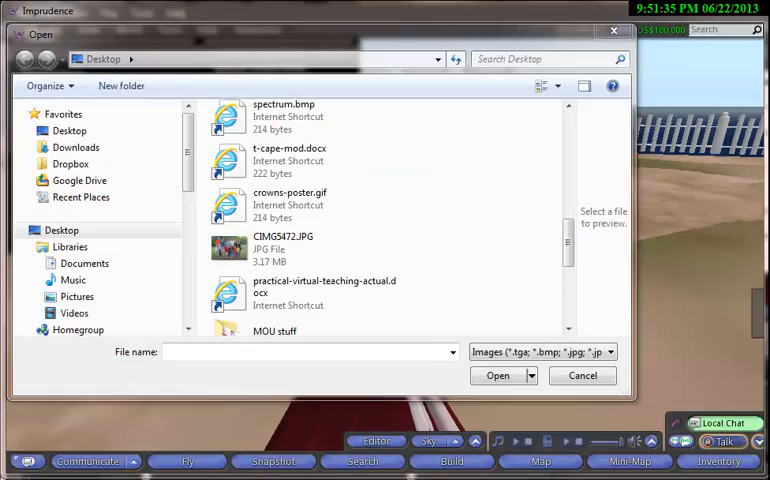
Step: Choose CIMG5472.JPG from the Desktop so its upload preview appears
left_click(284, 248)
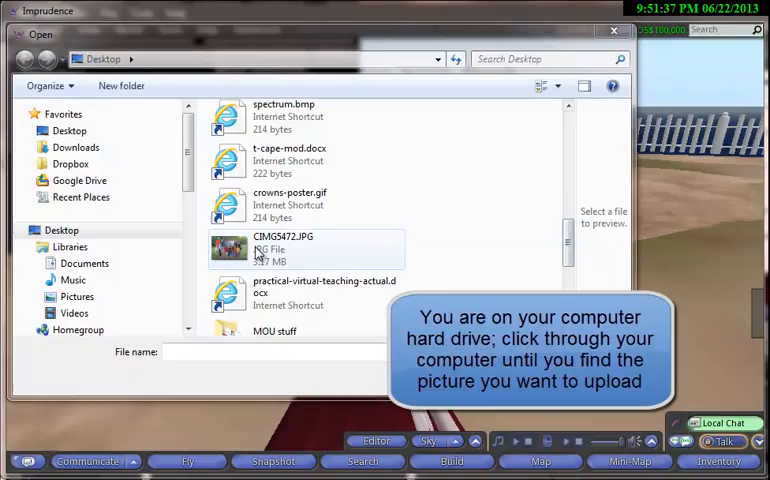
left_click(284, 244)
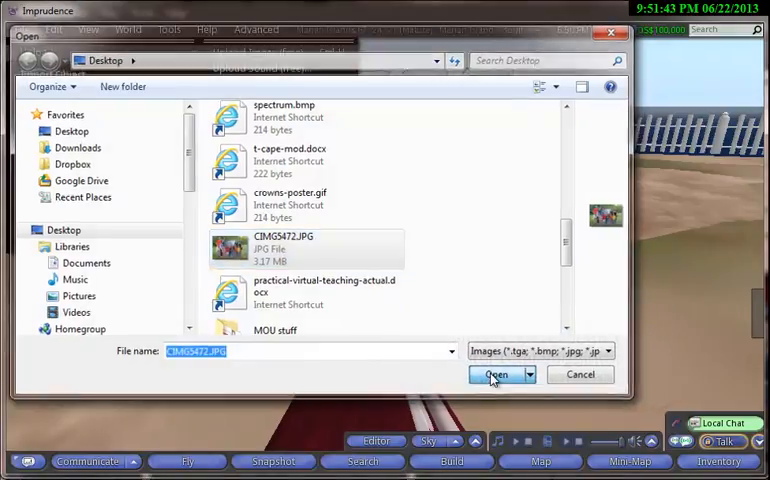
left_click(494, 374)
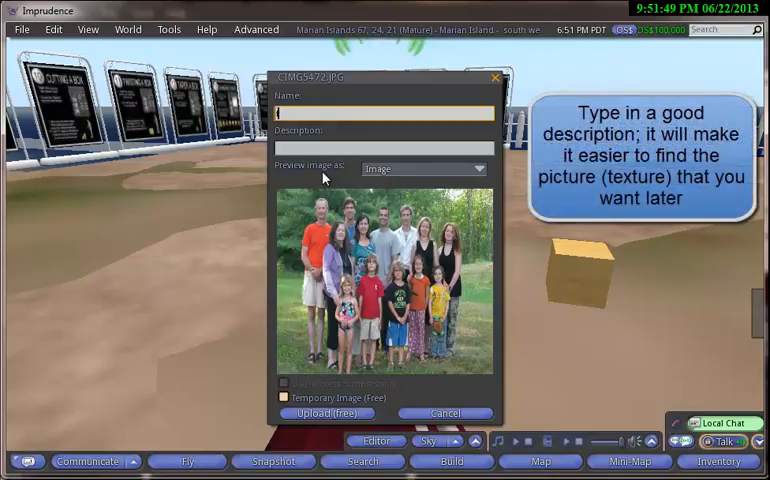
Step: Upload the photo as a texture named 'family' for free and dismiss the payment notice
type("family")
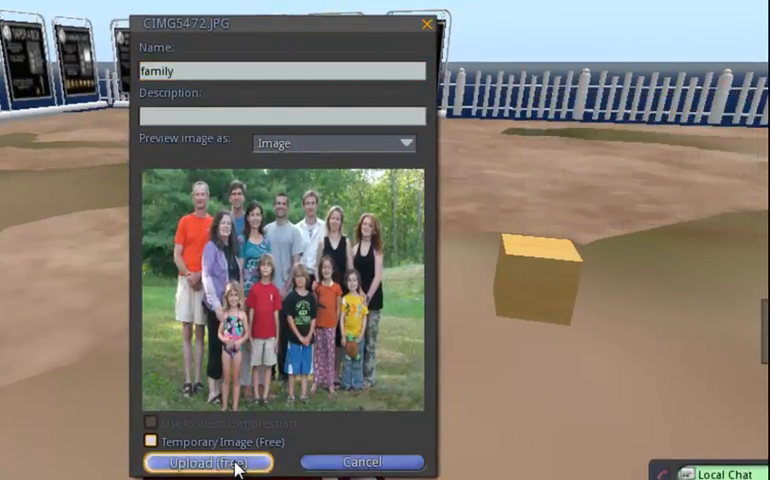
left_click(206, 462)
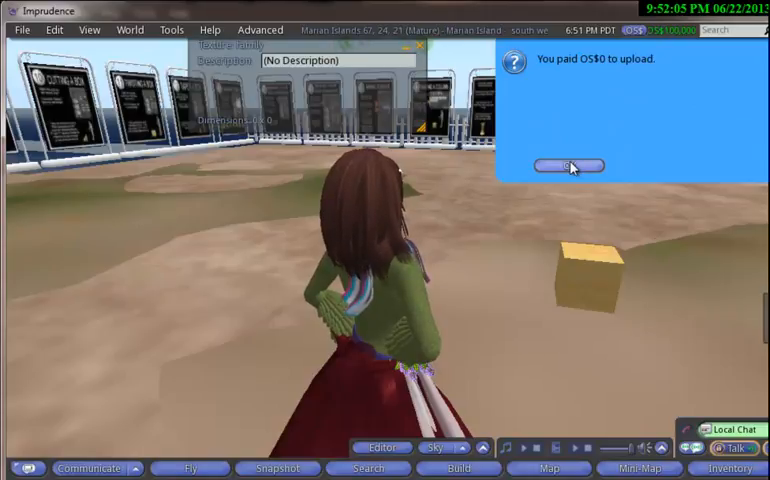
left_click(568, 166)
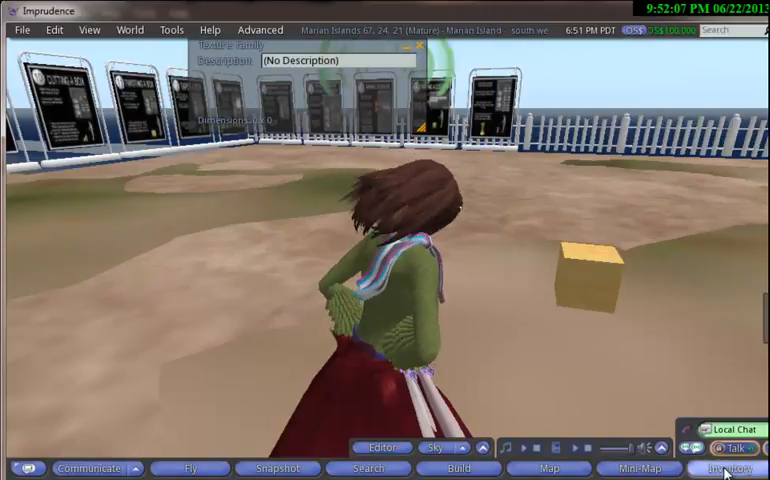
left_click(732, 468)
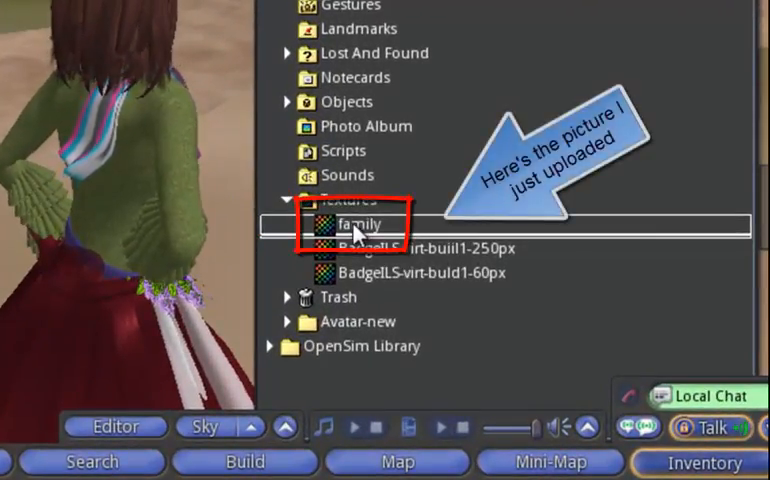
double_click(360, 222)
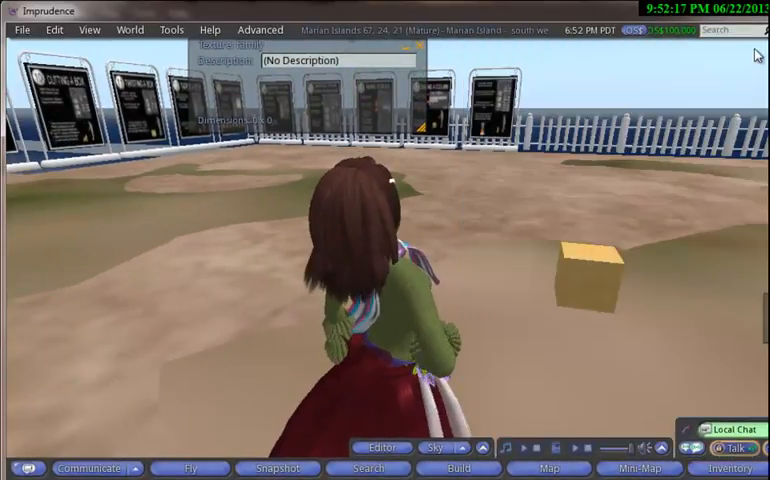
mouse_move(588, 278)
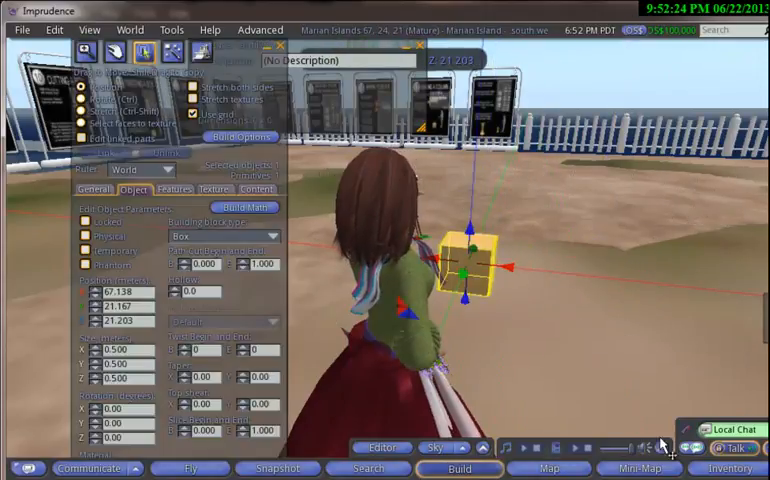
Step: Select the box again so it opens in the build editor
left_click(728, 468)
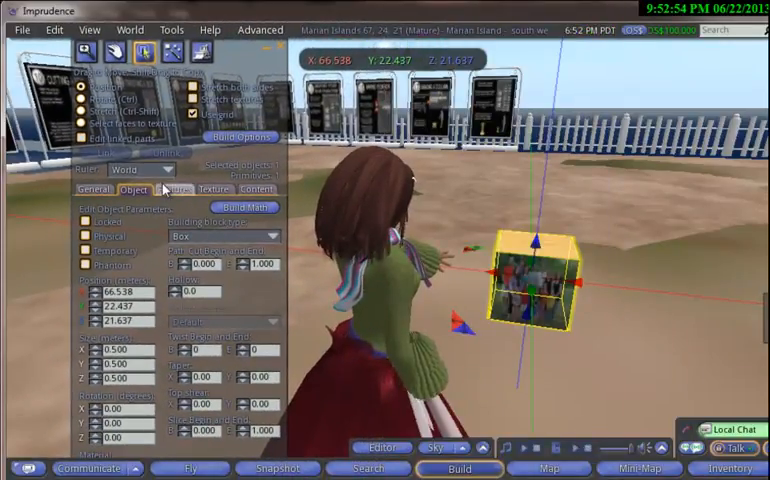
Step: Show the box's texture settings with the family photo tiled across its faces
left_click(214, 188)
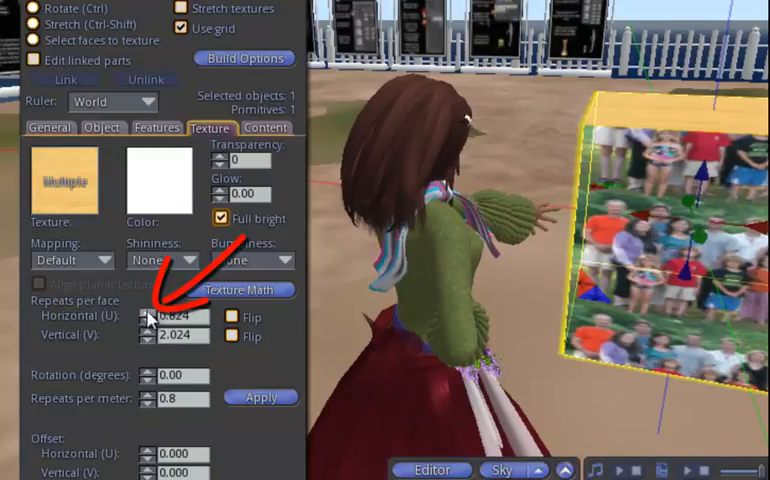
Step: Lower the vertical repeats per face until the family photo shows once, full bright
left_click(148, 312)
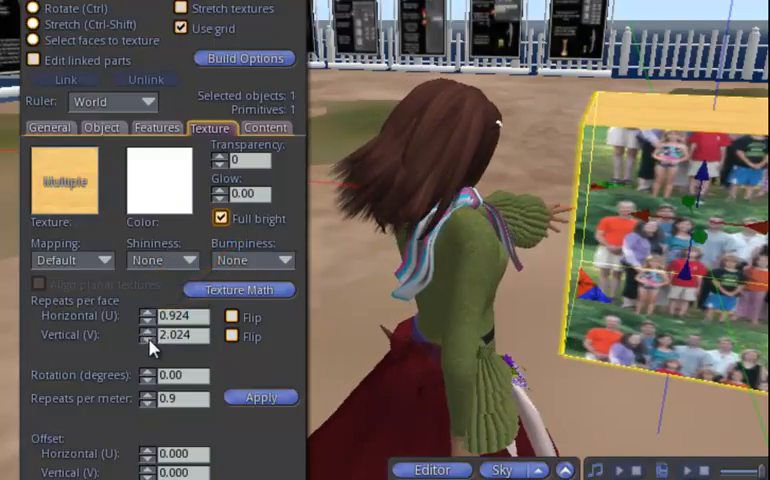
left_click(148, 340)
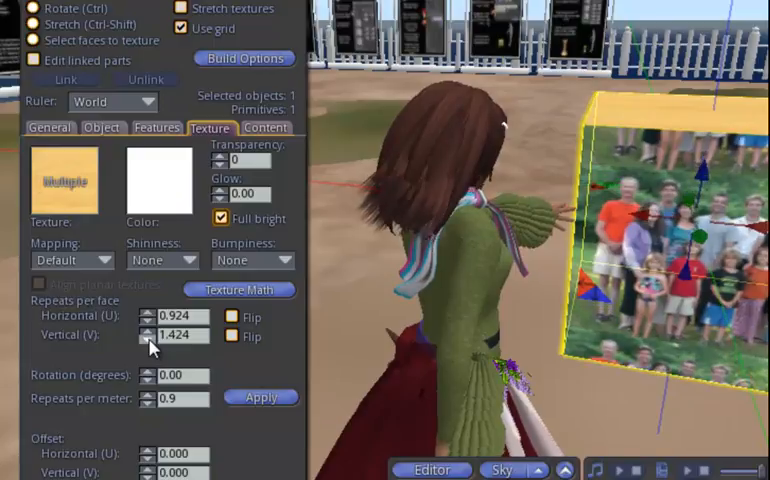
left_click(148, 340)
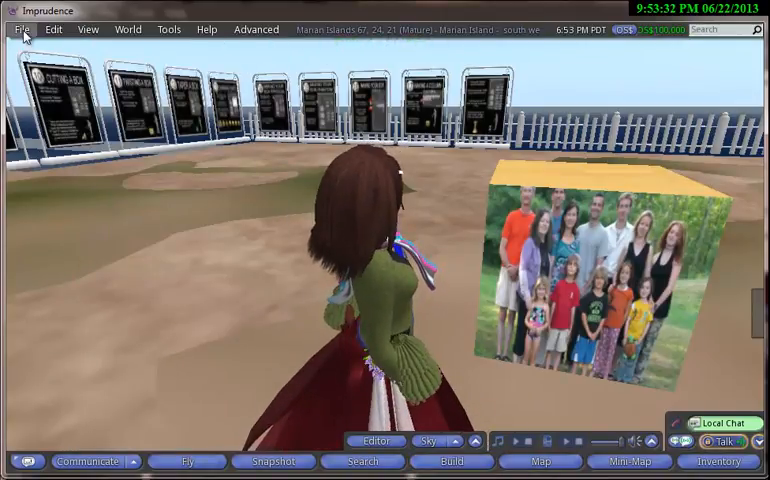
left_click(20, 28)
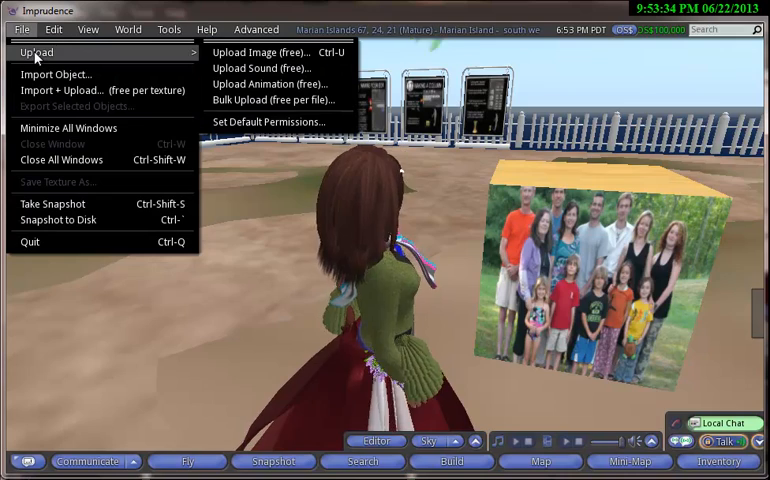